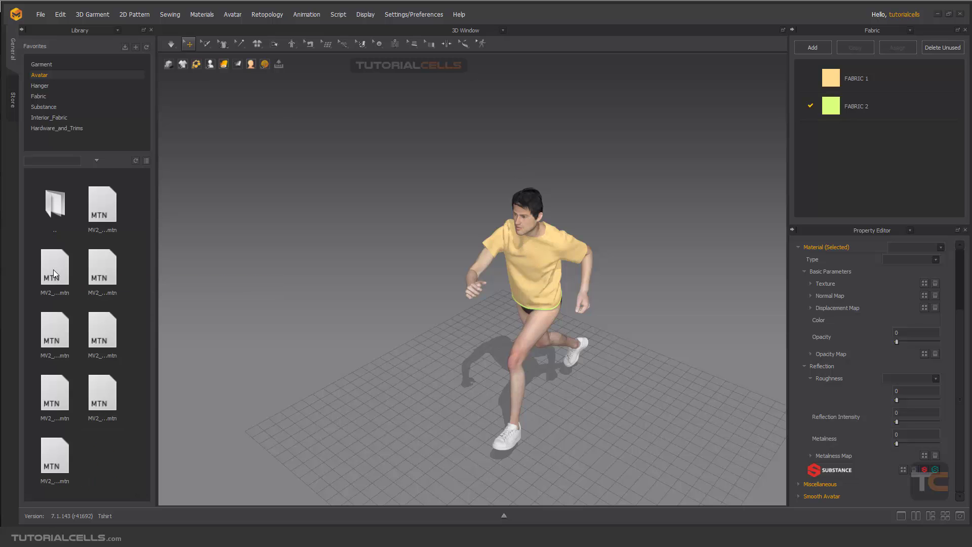
mouse_move(106, 276)
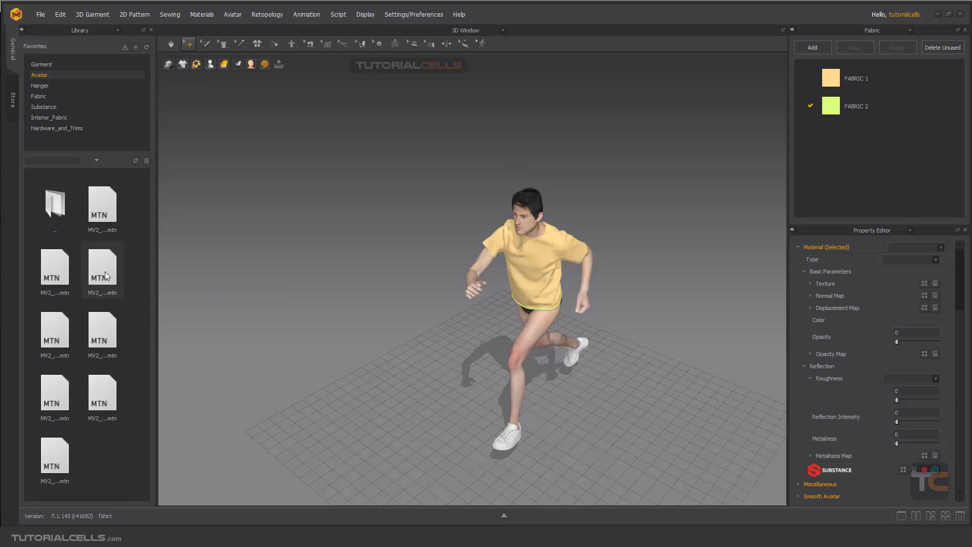
Load the MV2 .mtn walking motion onto the avatar, confirming the start-position and transition options
double_click(102, 267)
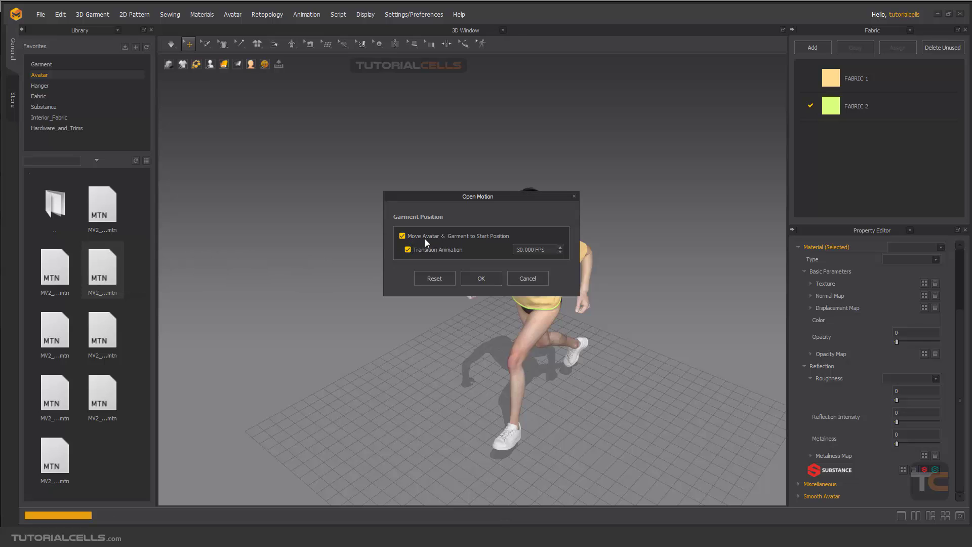
mouse_move(420, 262)
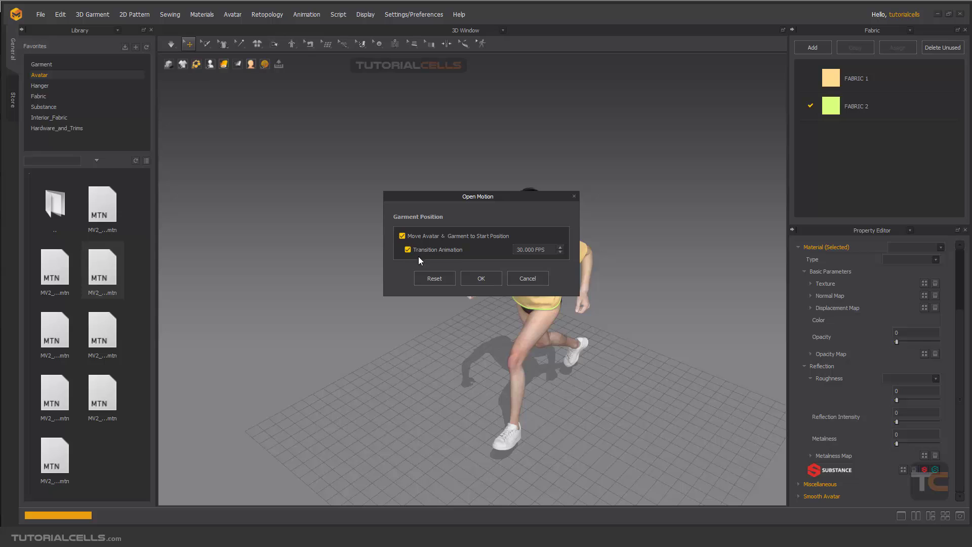
mouse_move(428, 241)
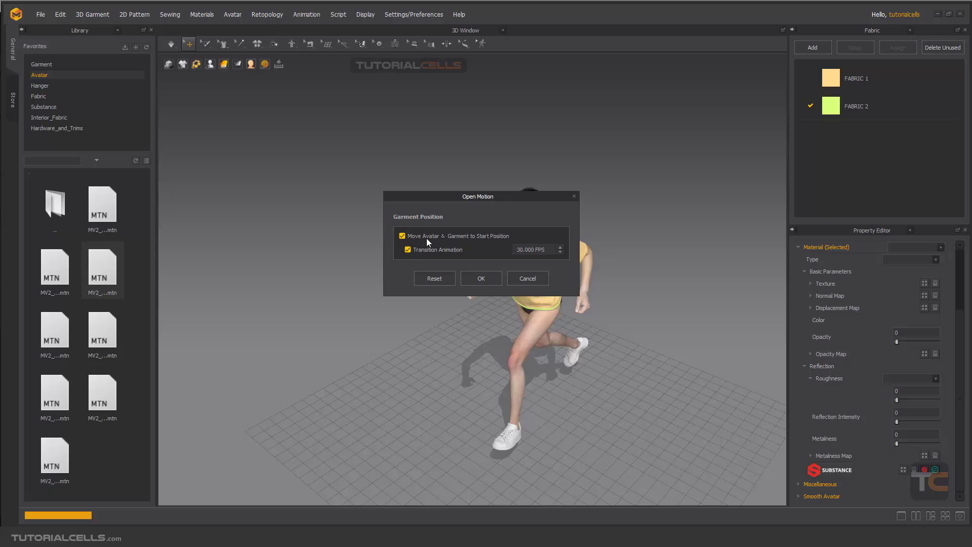
mouse_move(511, 156)
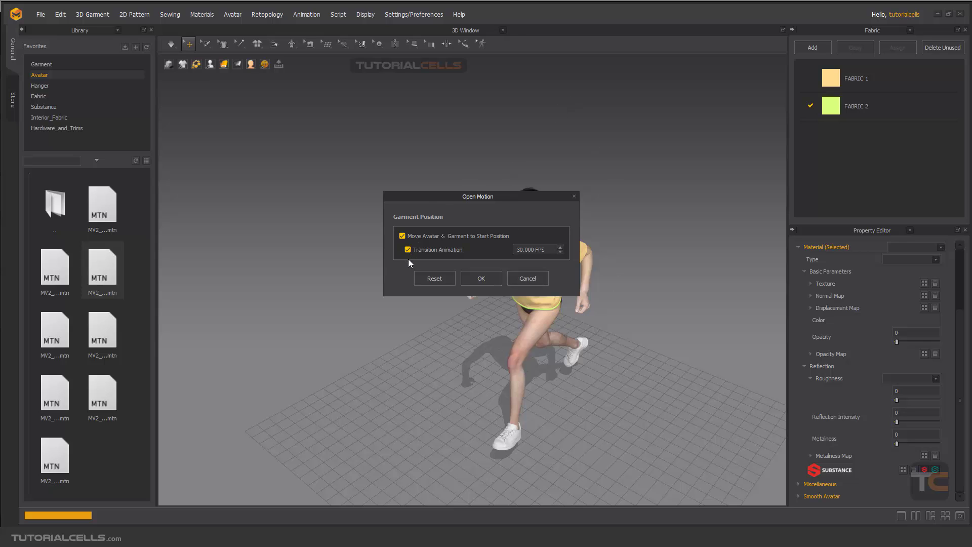
mouse_move(449, 199)
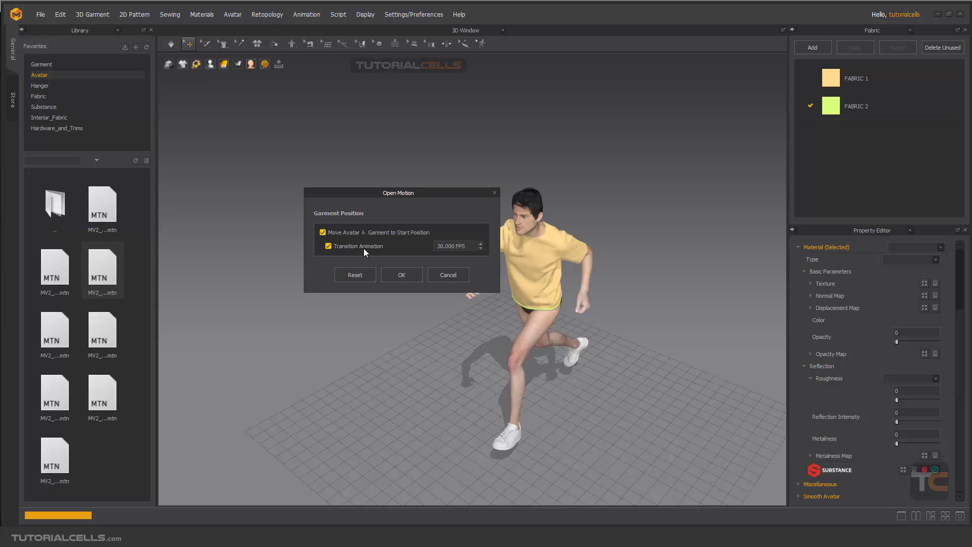
click(401, 274)
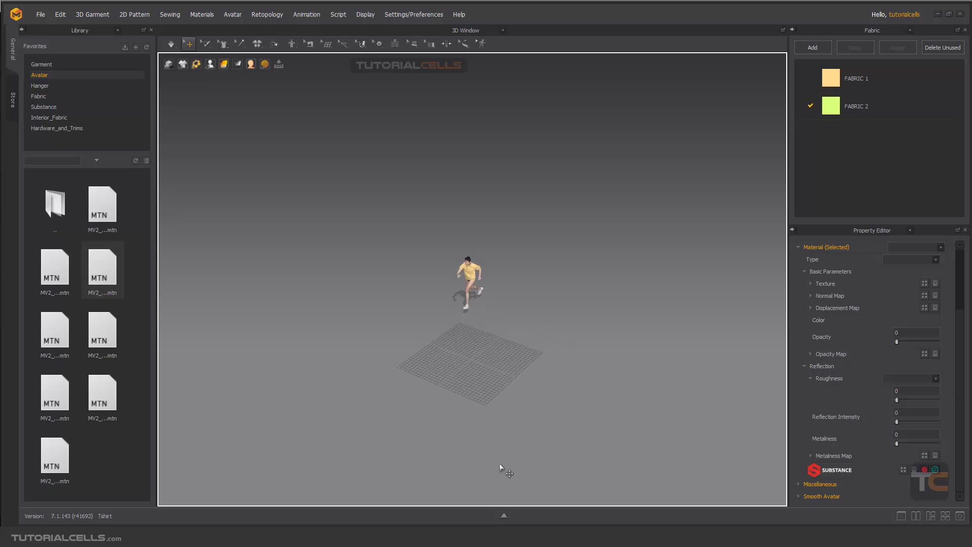
mouse_move(508, 465)
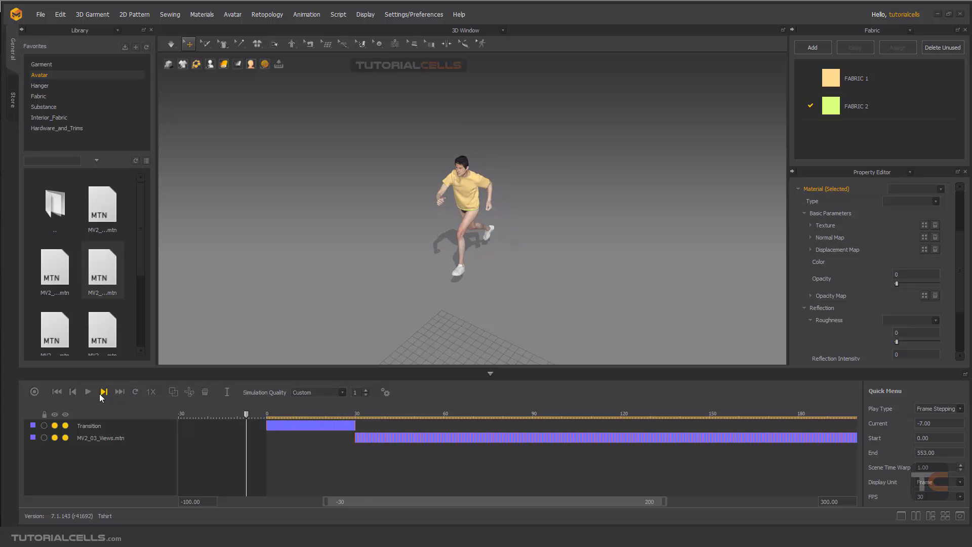
Preview the walk motion on the timeline and return to frame 0
click(87, 391)
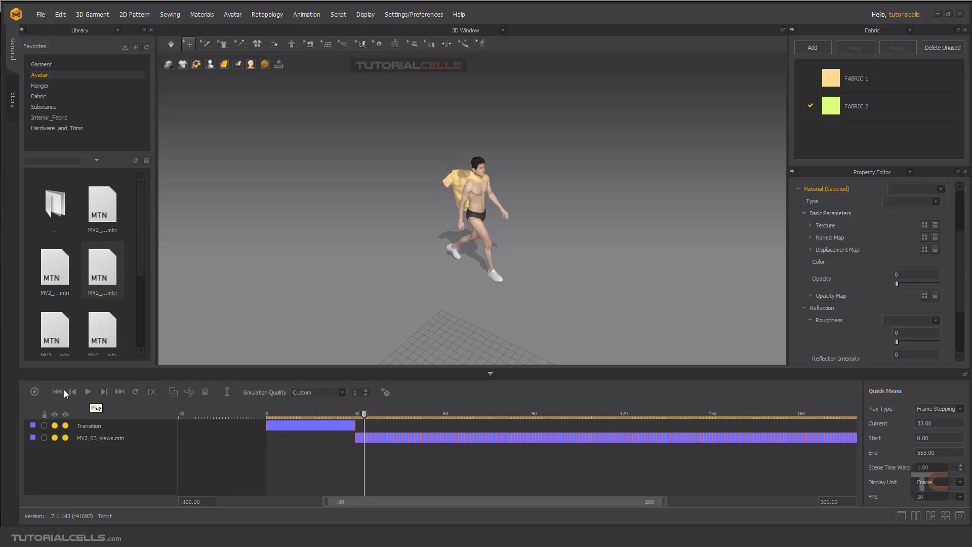
click(57, 391)
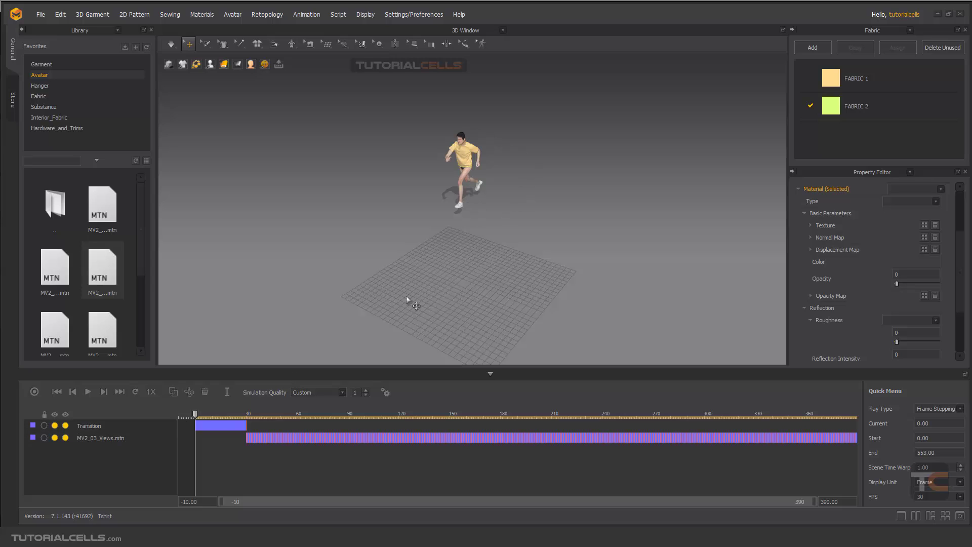
mouse_move(101, 404)
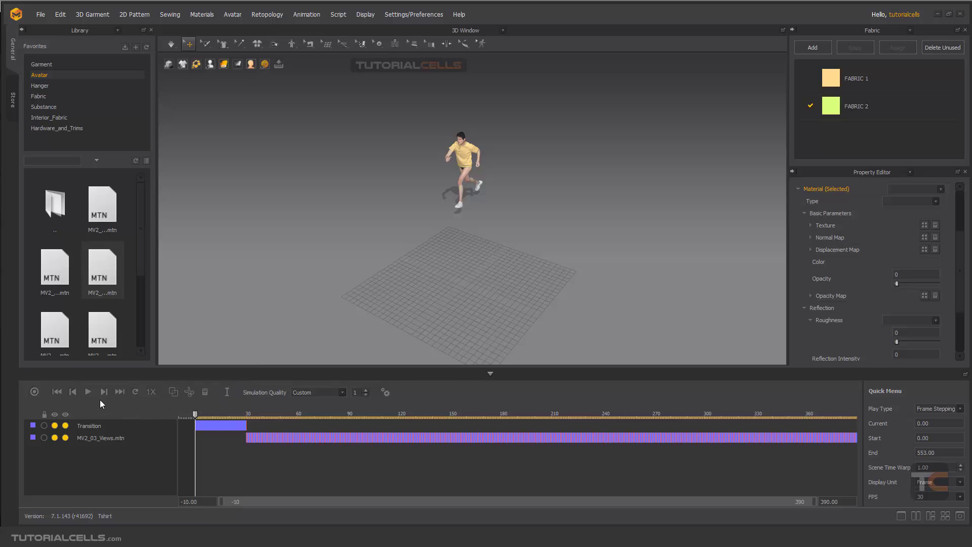
mouse_move(34, 391)
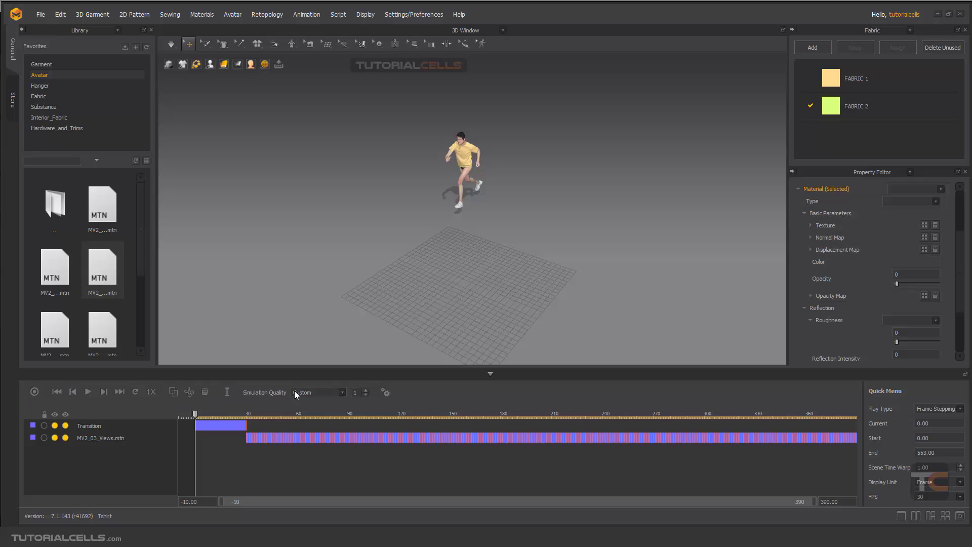
Set the simulation quality preset to Normal (Default) and review its properties
click(342, 392)
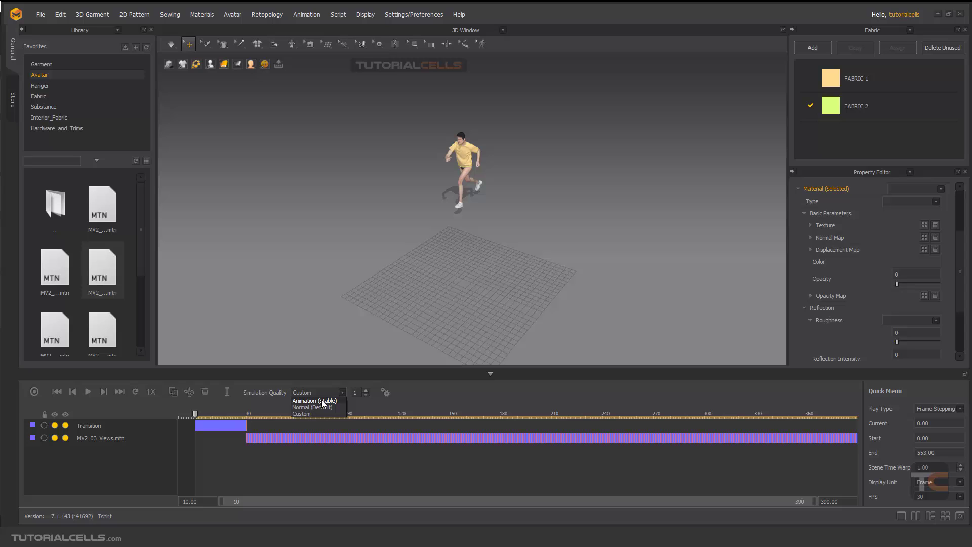
mouse_move(329, 408)
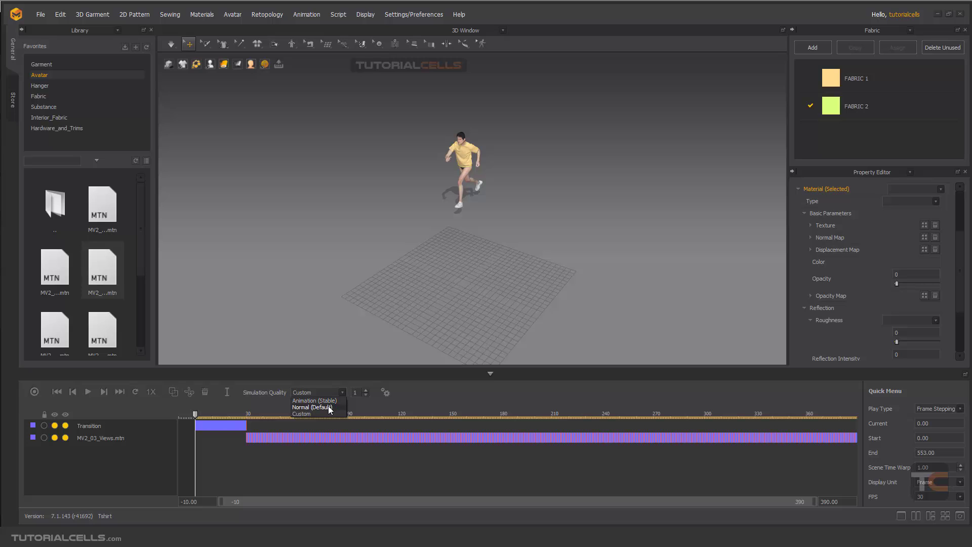
click(312, 408)
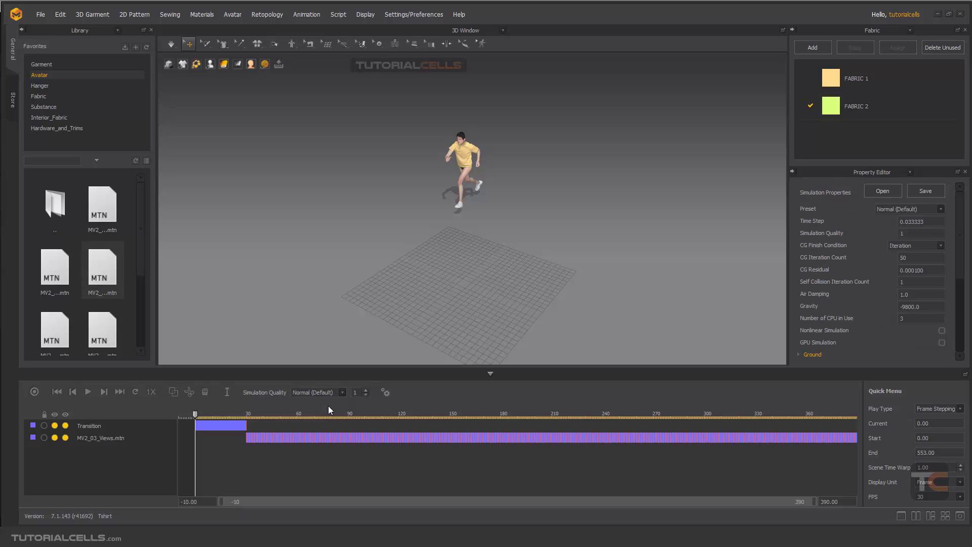
mouse_move(843, 243)
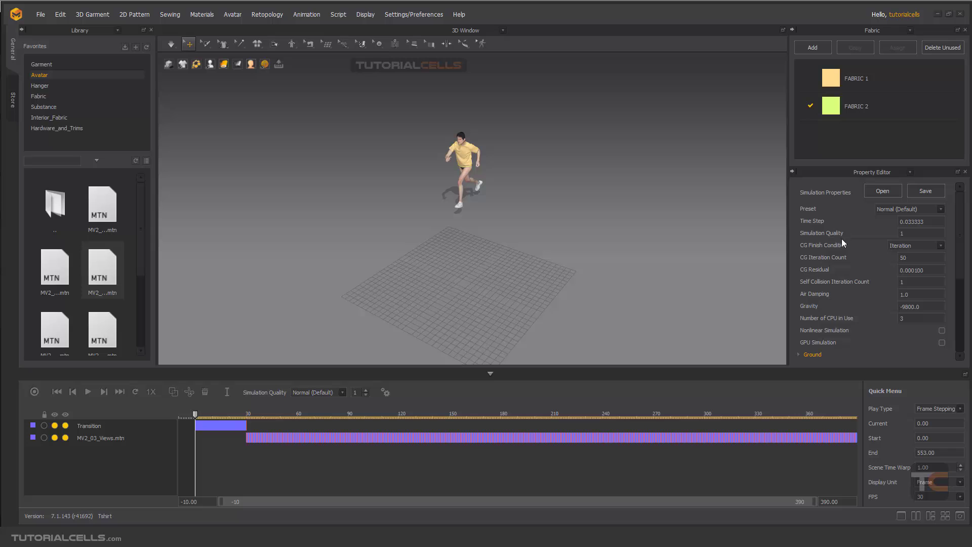
scroll(down, 3)
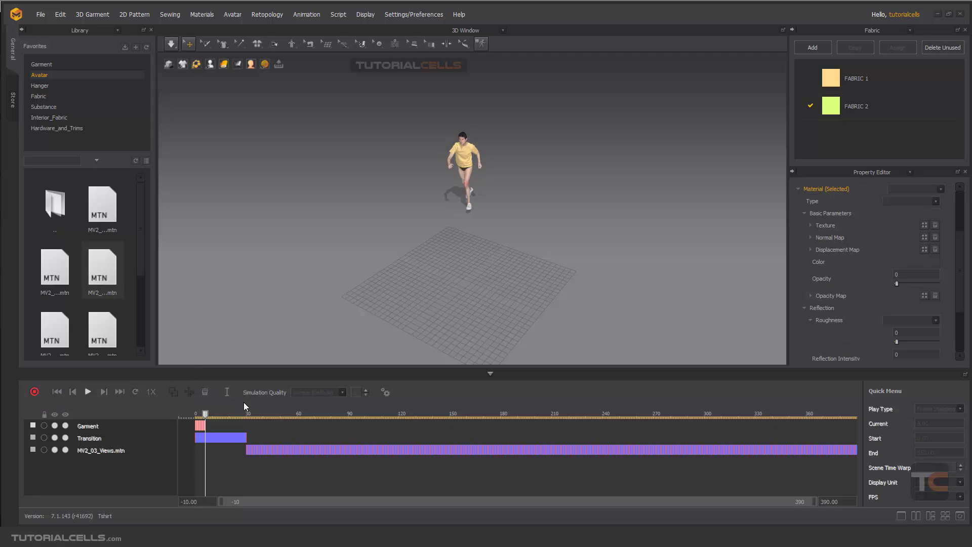
Let the garment recording run along the timeline and stop it once the walk is captured
drag(205, 414, 232, 413)
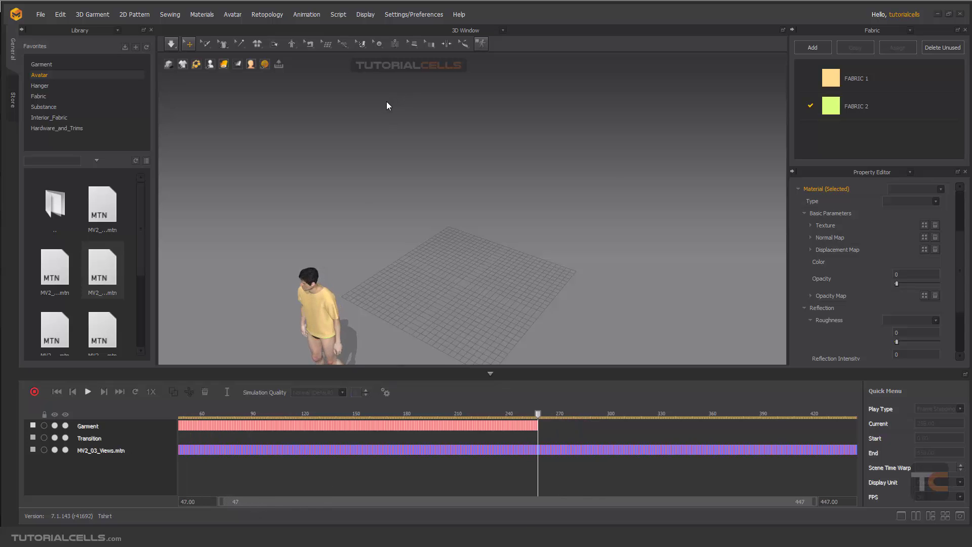
click(87, 391)
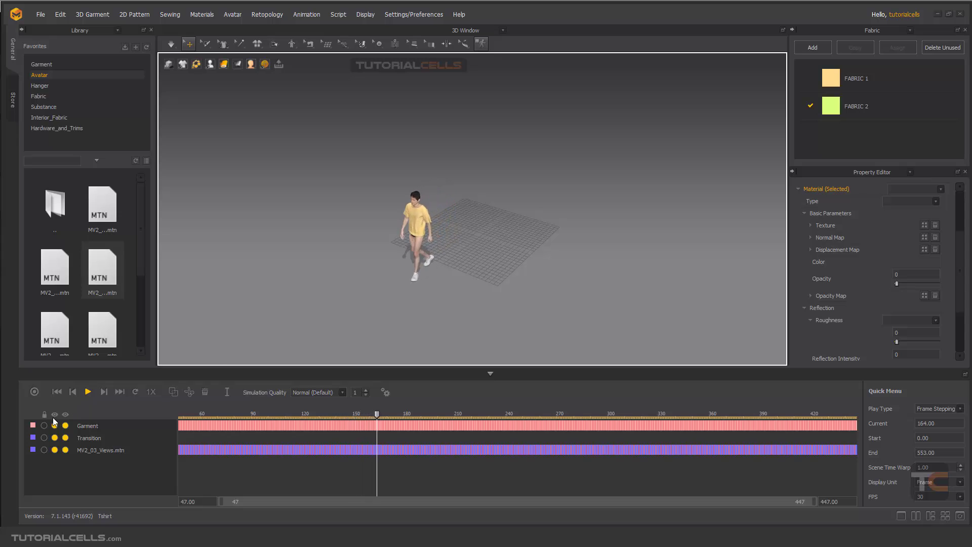
Pause playback and start an Alembic (OGAWA) export of the simulated garment
click(87, 391)
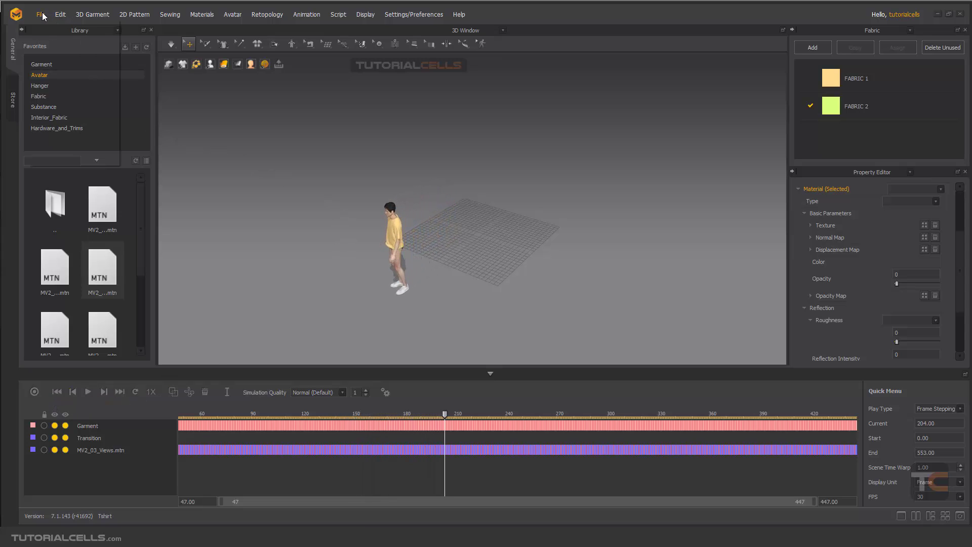
click(41, 14)
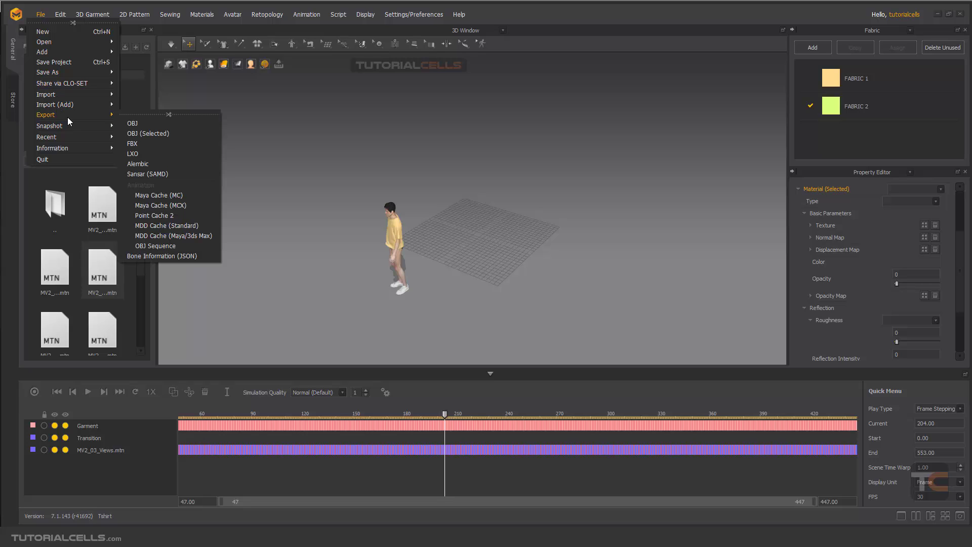
mouse_move(138, 164)
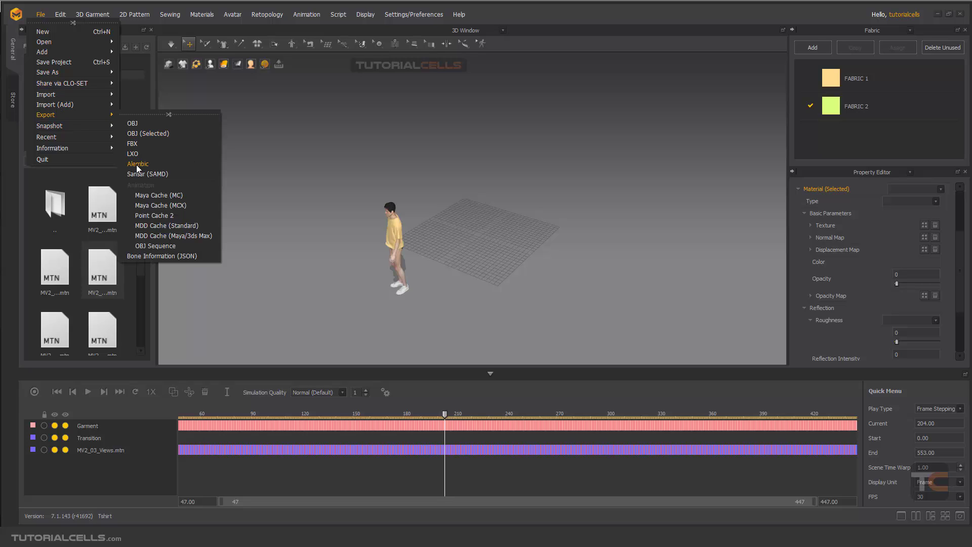
mouse_move(148, 168)
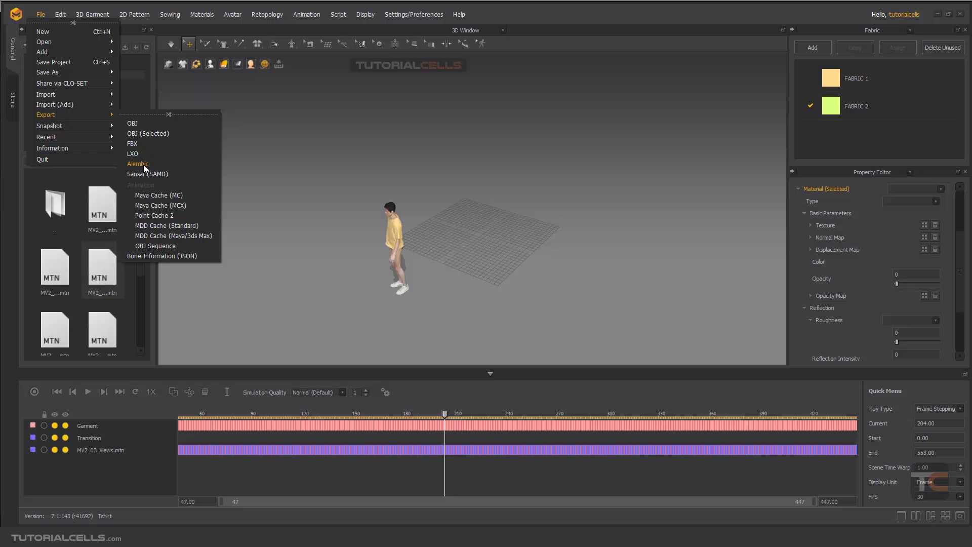
click(138, 164)
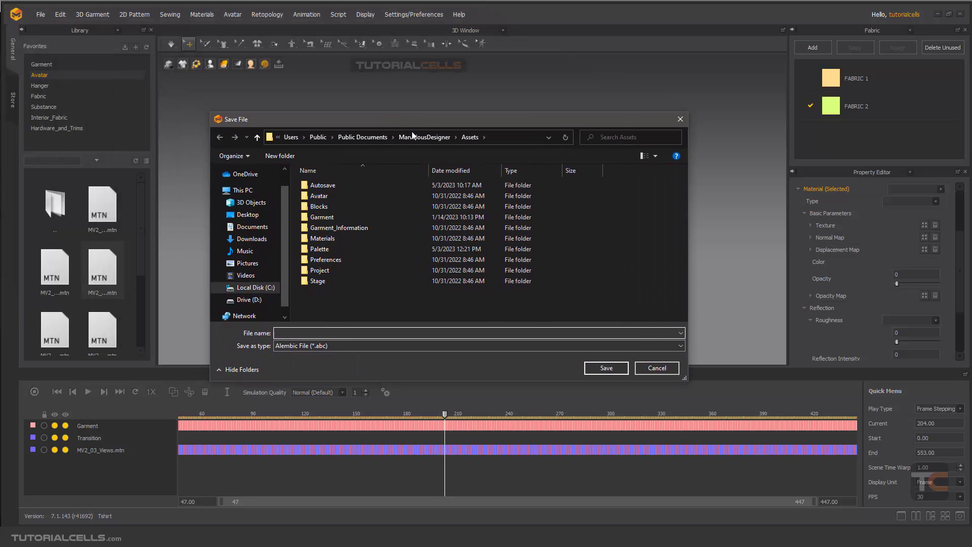
Confirm the save location and keep OGAWA as the Alembic file type
click(606, 368)
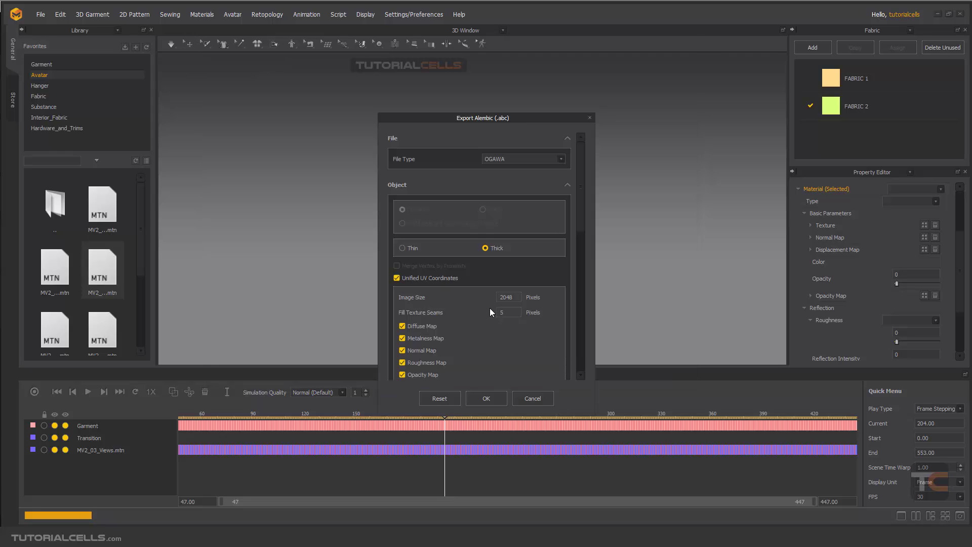
drag(481, 118, 569, 67)
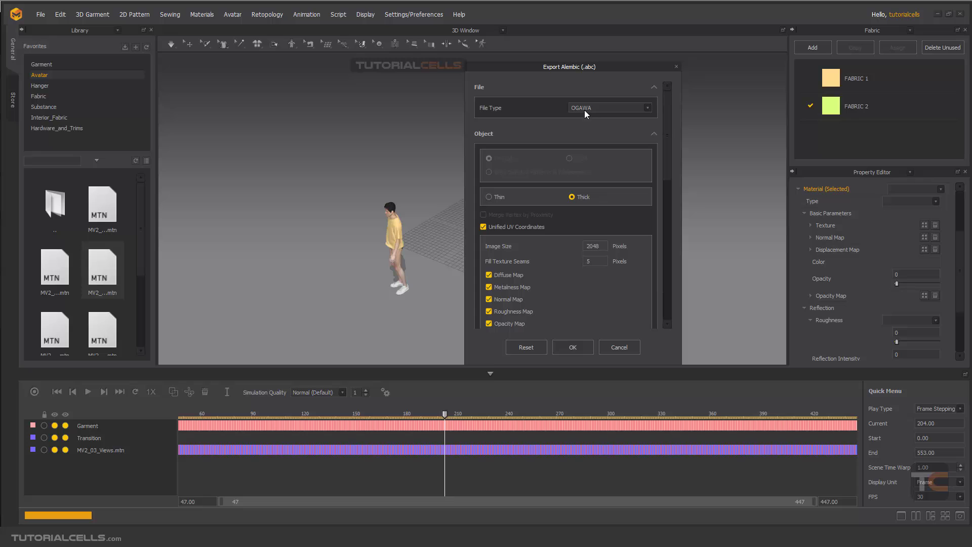
click(647, 107)
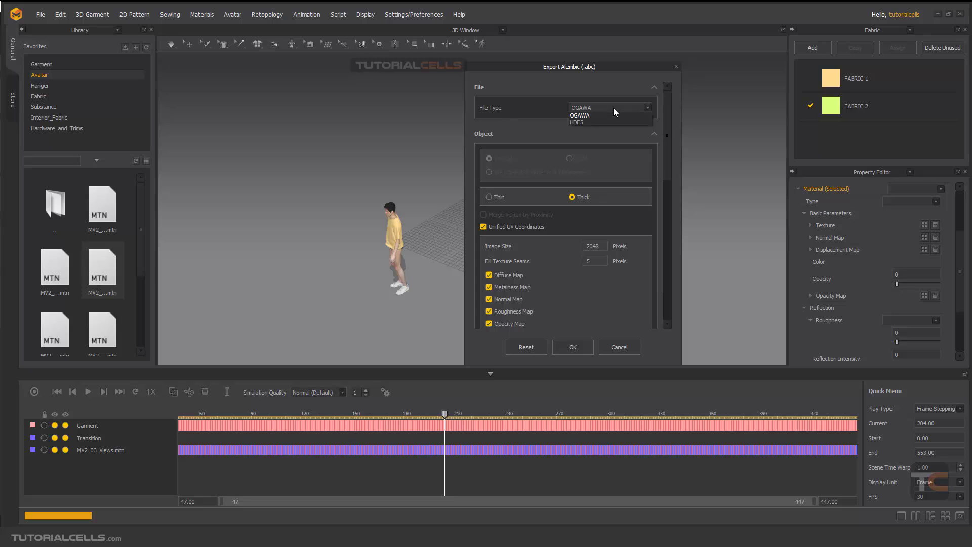
click(579, 115)
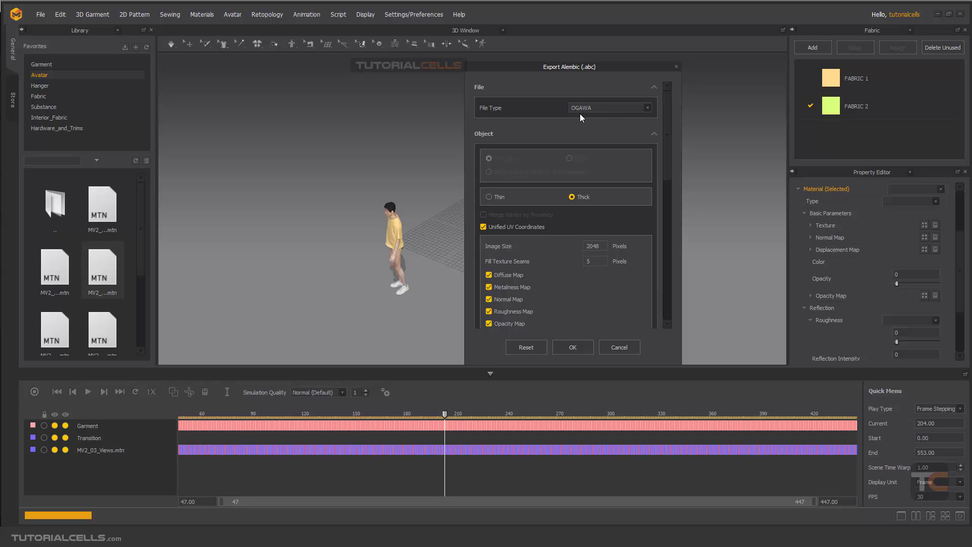
mouse_move(520, 229)
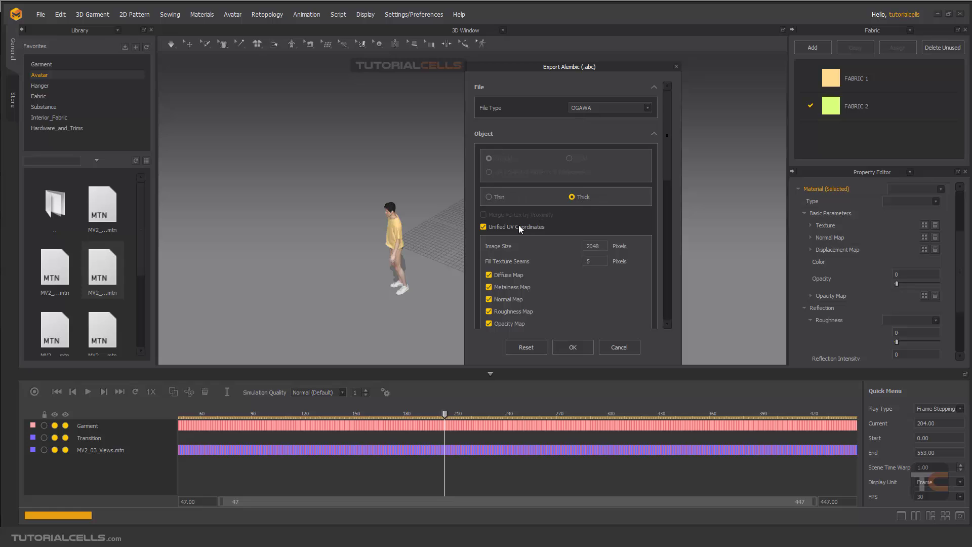
Limit the animation export to Play Region Only and start exporting the cloth
scroll(down, 3)
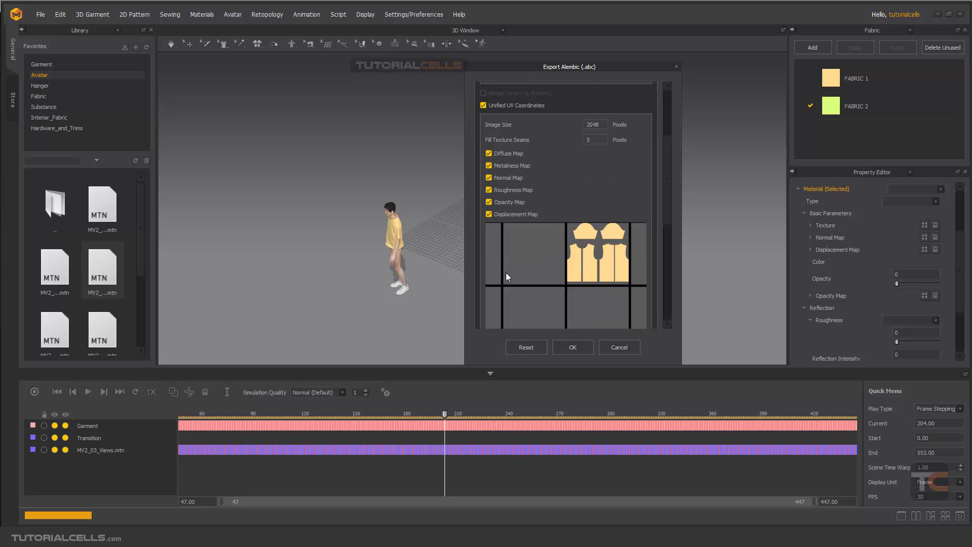
scroll(down, 3)
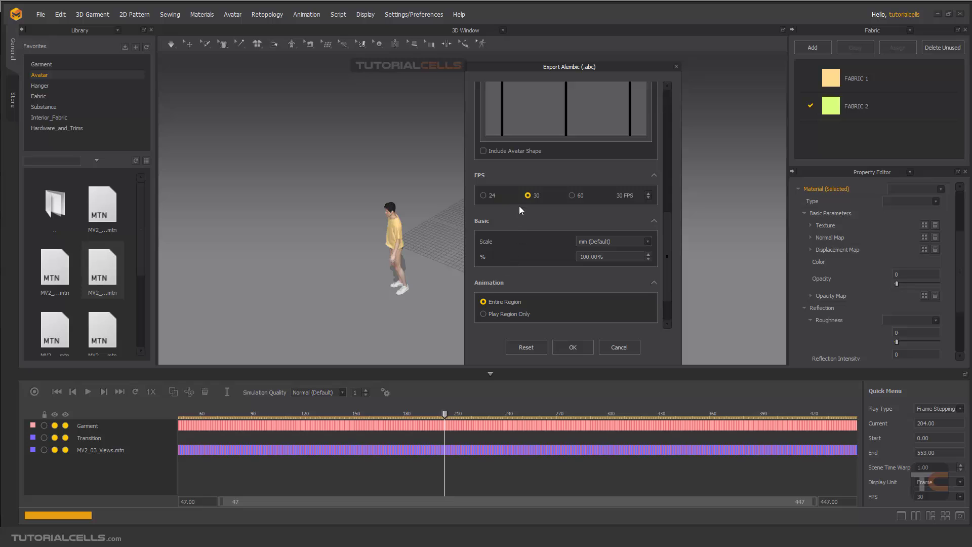
mouse_move(543, 208)
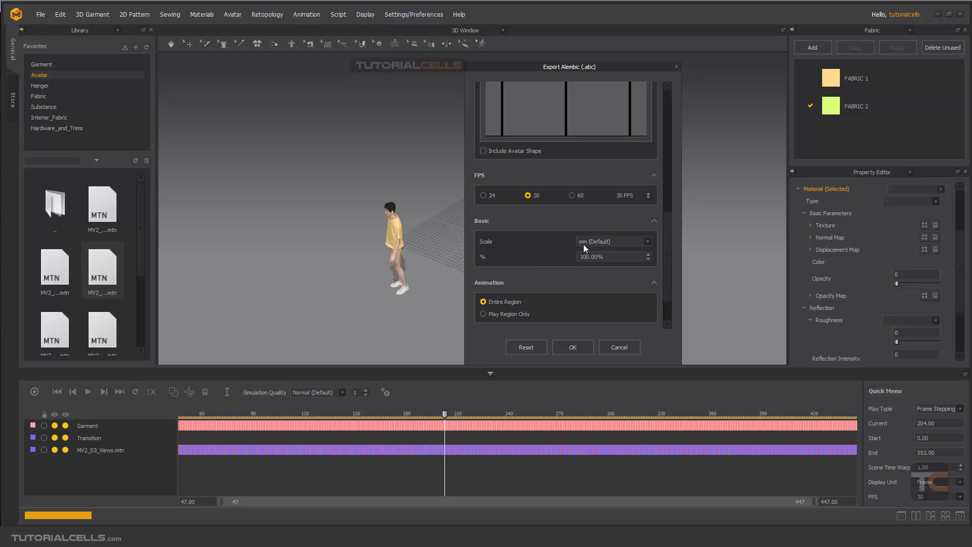
mouse_move(567, 245)
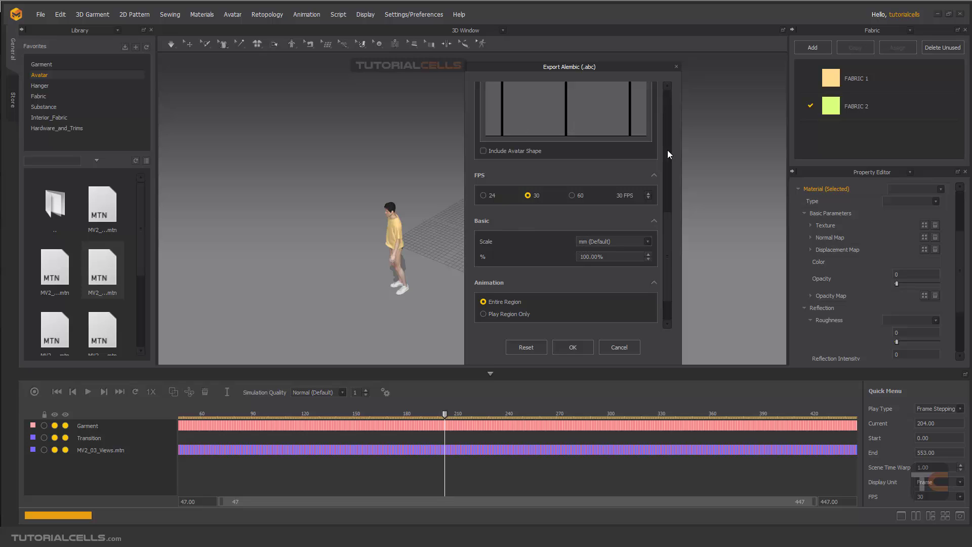
scroll(down, 3)
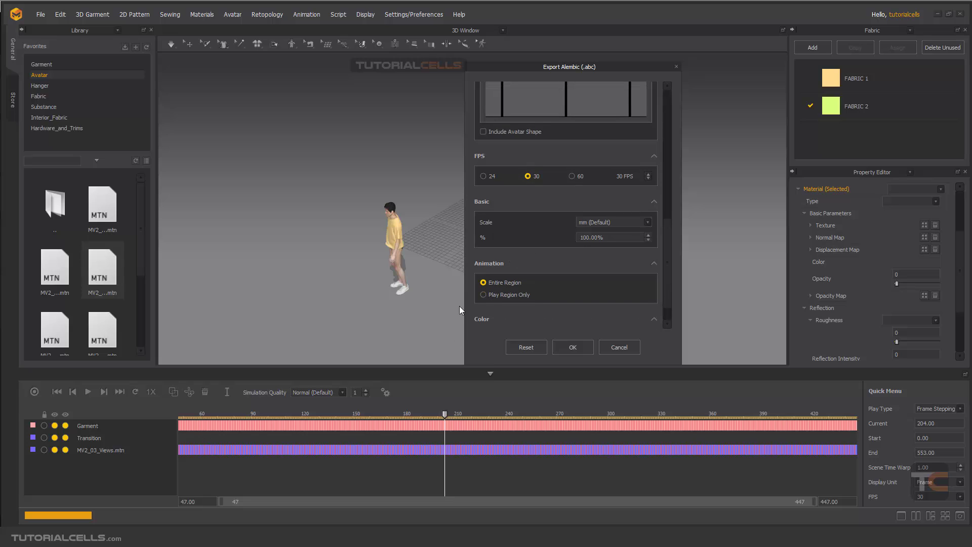
click(484, 294)
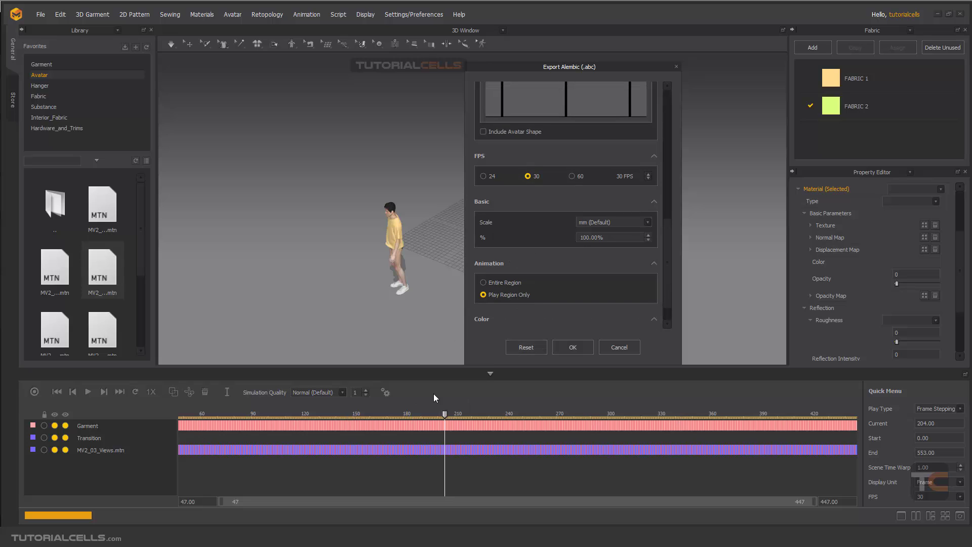
click(573, 346)
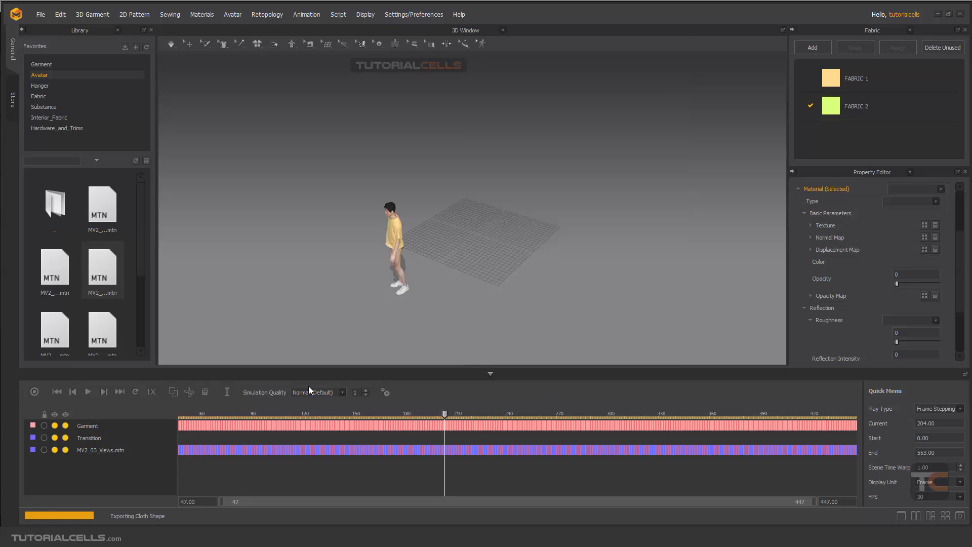
mouse_move(151, 521)
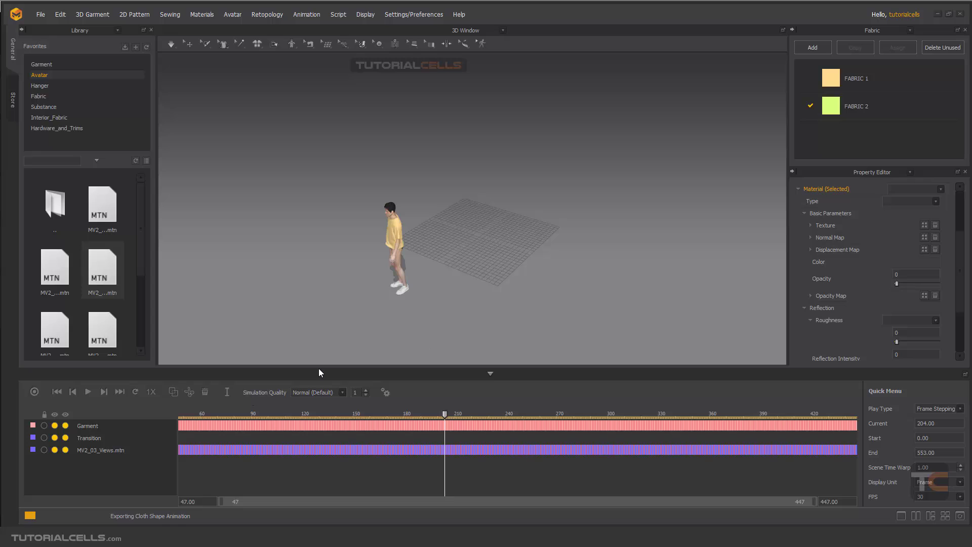
mouse_move(156, 523)
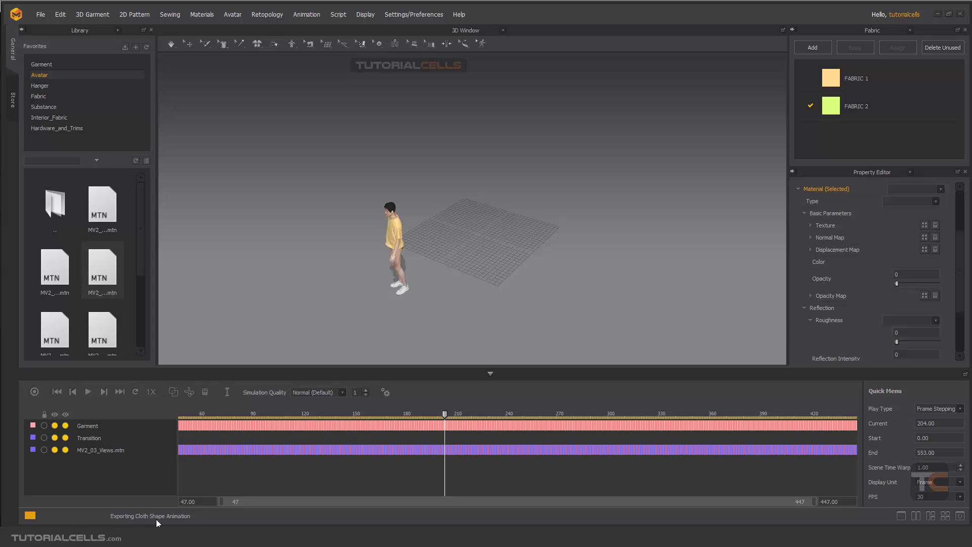
mouse_move(423, 364)
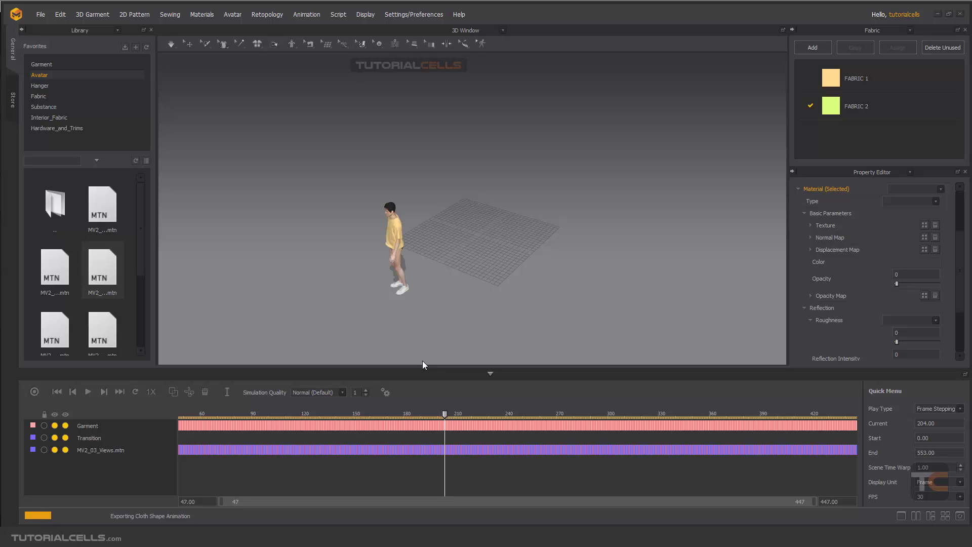
mouse_move(379, 294)
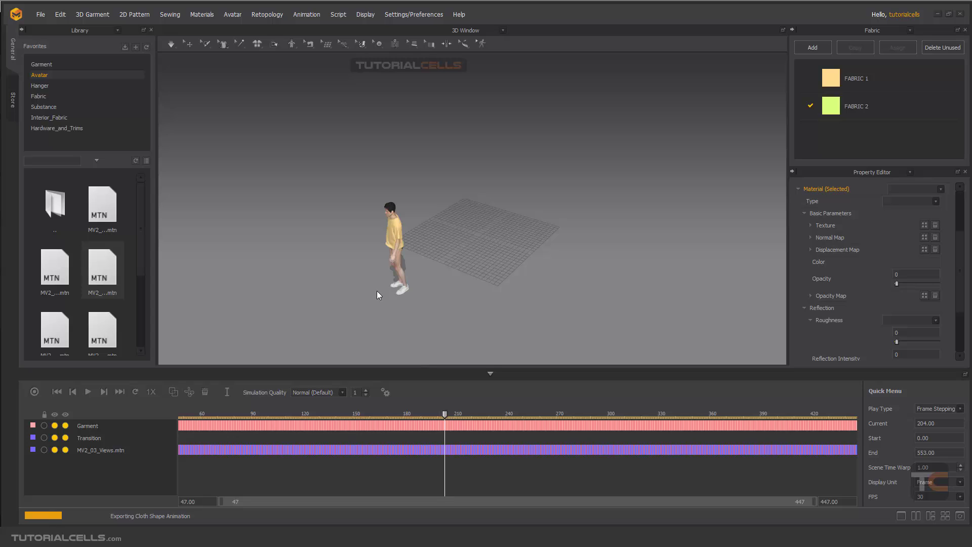
mouse_move(366, 290)
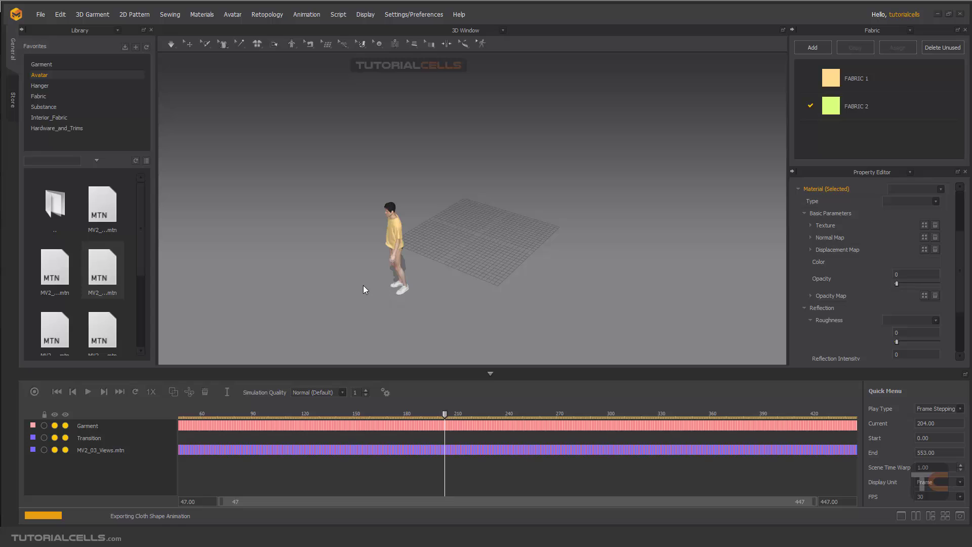
mouse_move(360, 267)
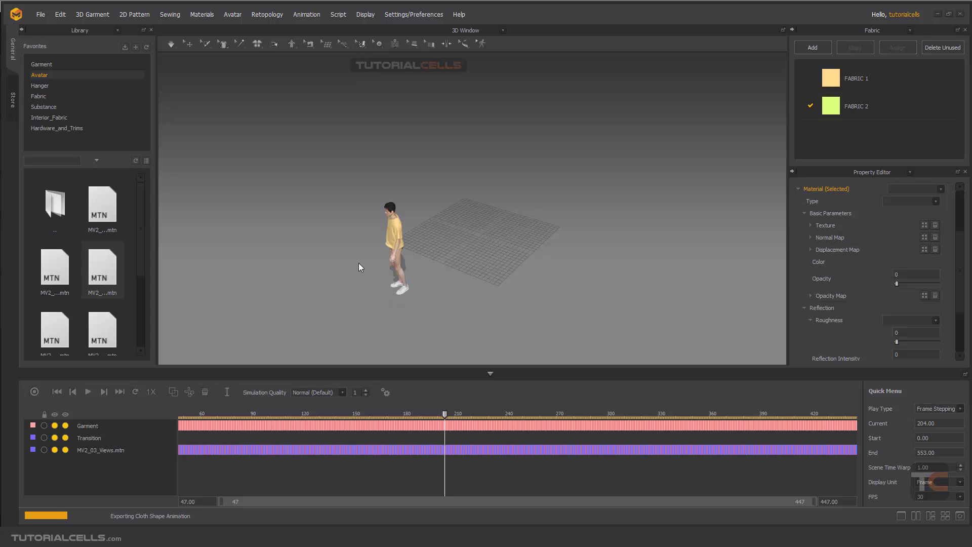
mouse_move(362, 272)
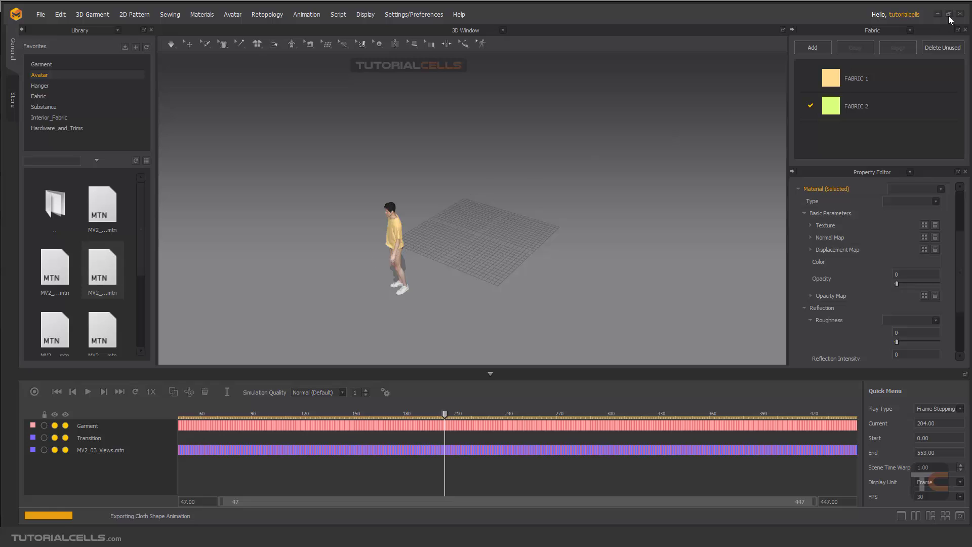
mouse_move(170, 359)
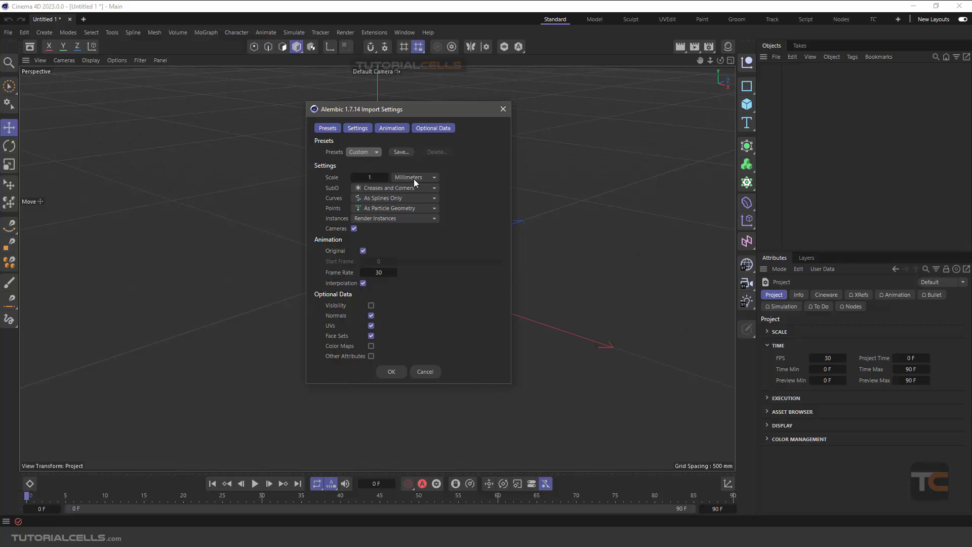
Import the Alembic T-shirt with default settings and play back its cloth animation
click(391, 372)
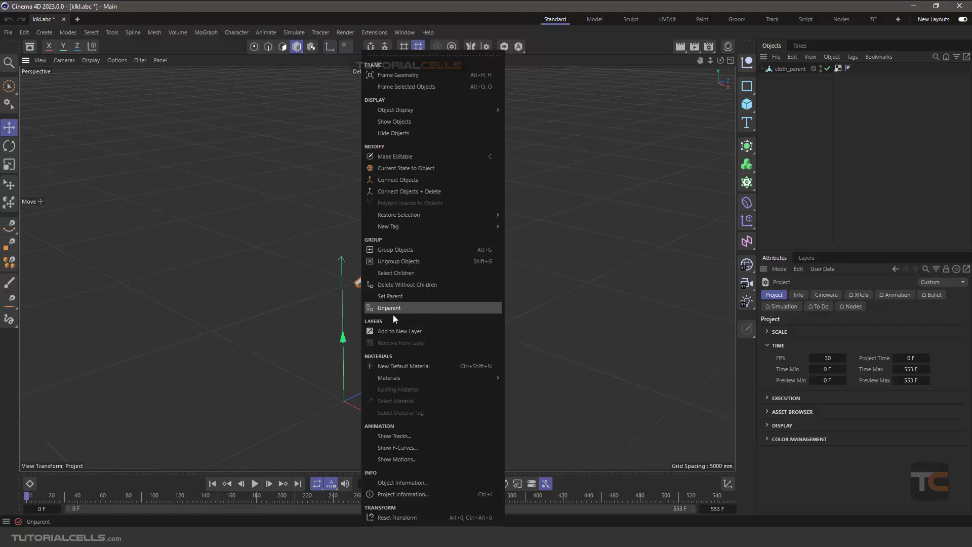
click(389, 308)
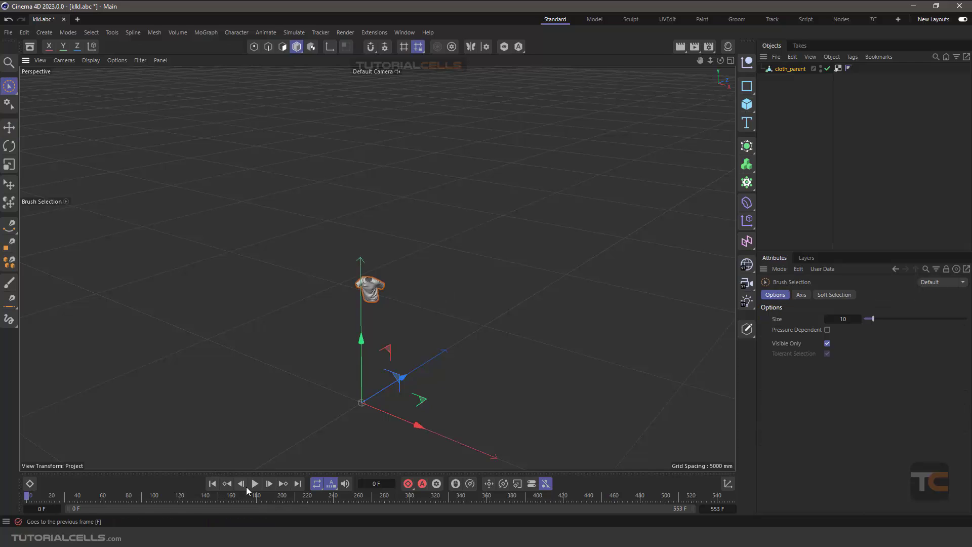
click(255, 497)
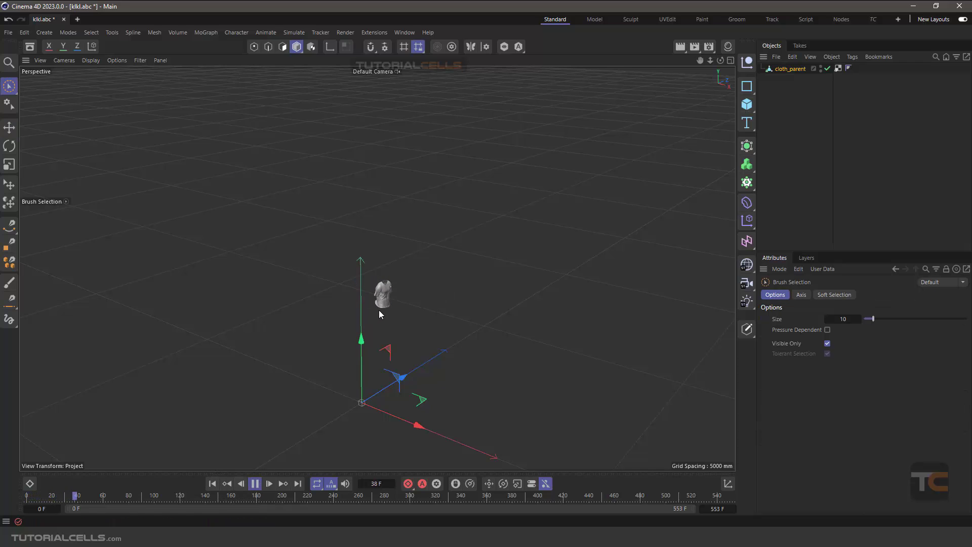